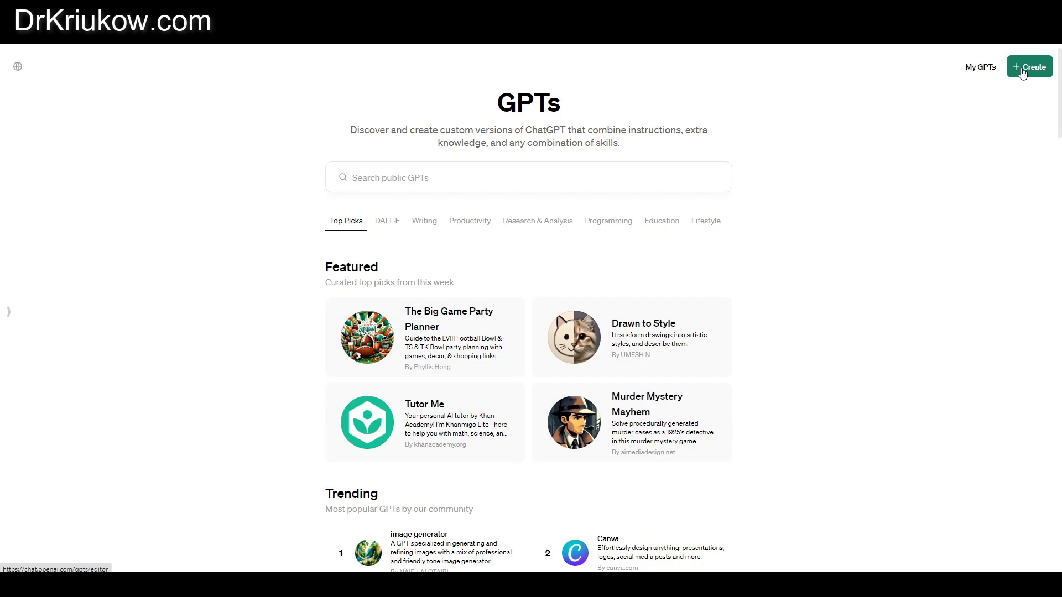
Create a new custom GPT draft and begin naming it 'Qualitative Researcher'.
click(1029, 66)
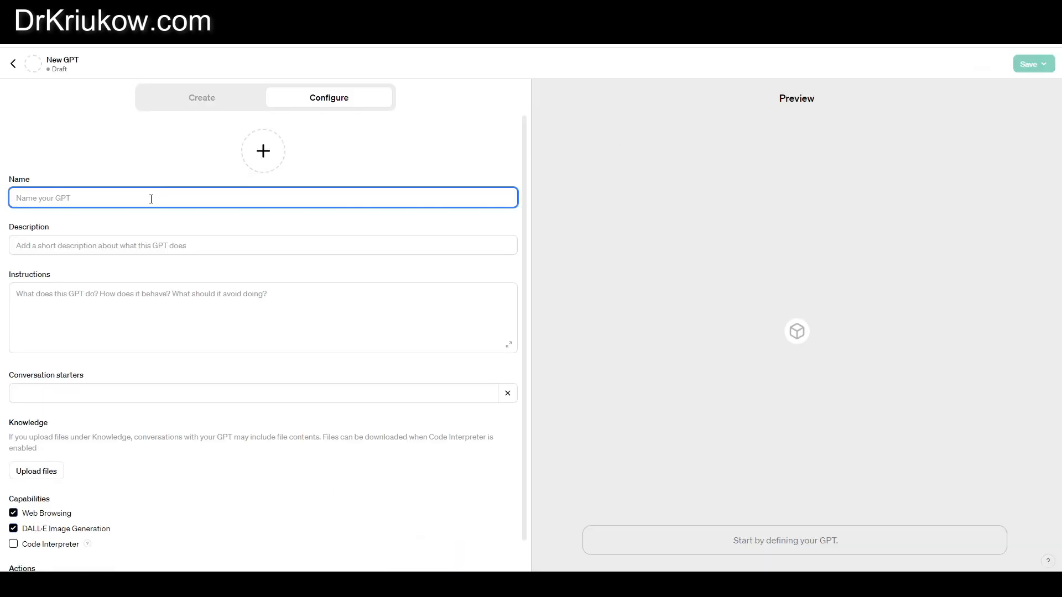
text(Qualitative Researcher)
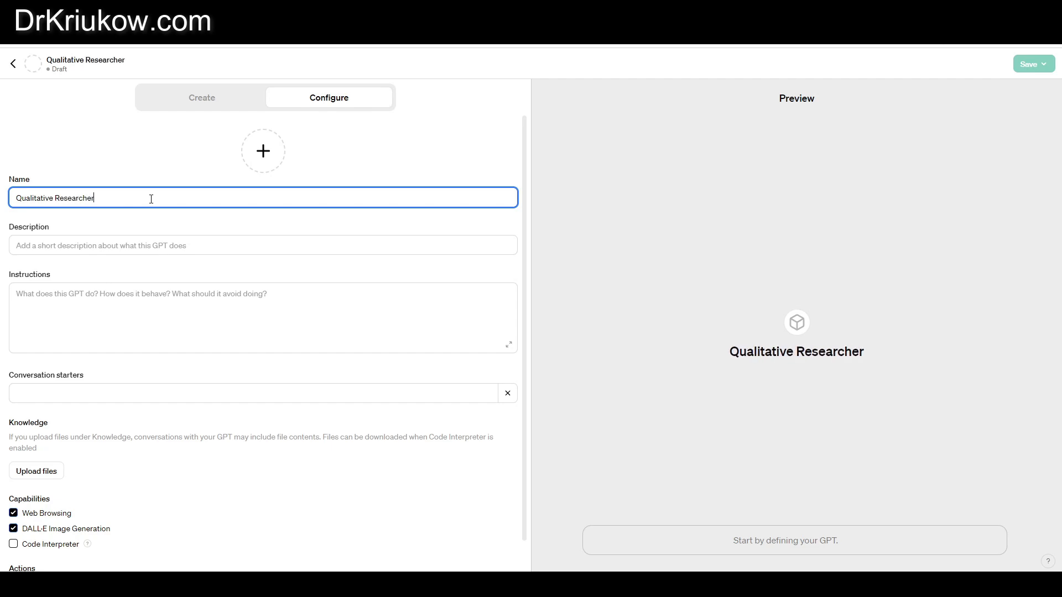
key(Backspace)
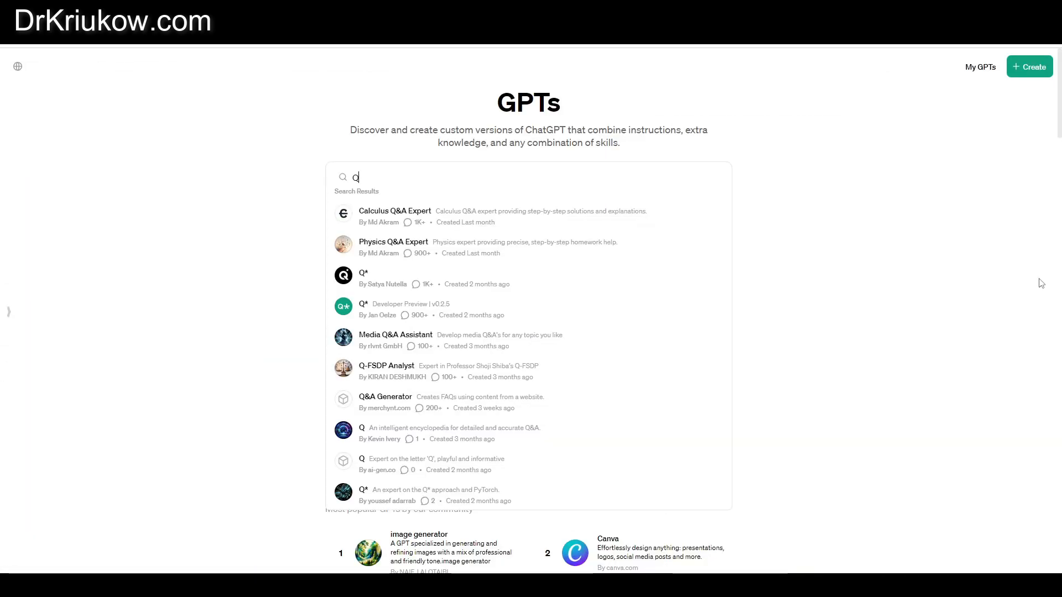
Search the GPT store for 'Qualitative' and open Qualitative Research Assistant by Dr Kriukow.
text(ualitative)
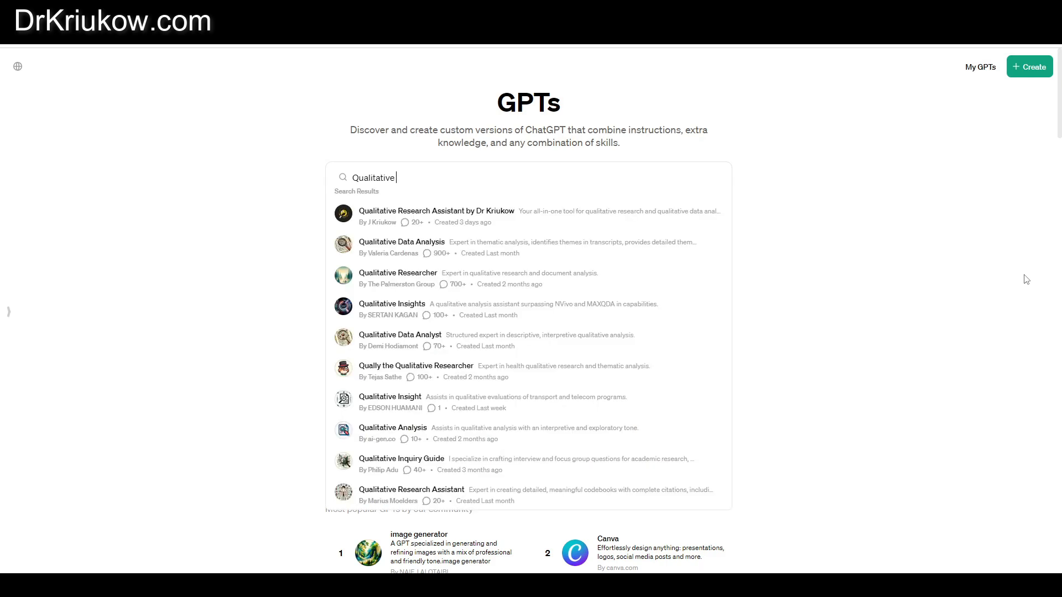
mouse_move(449, 217)
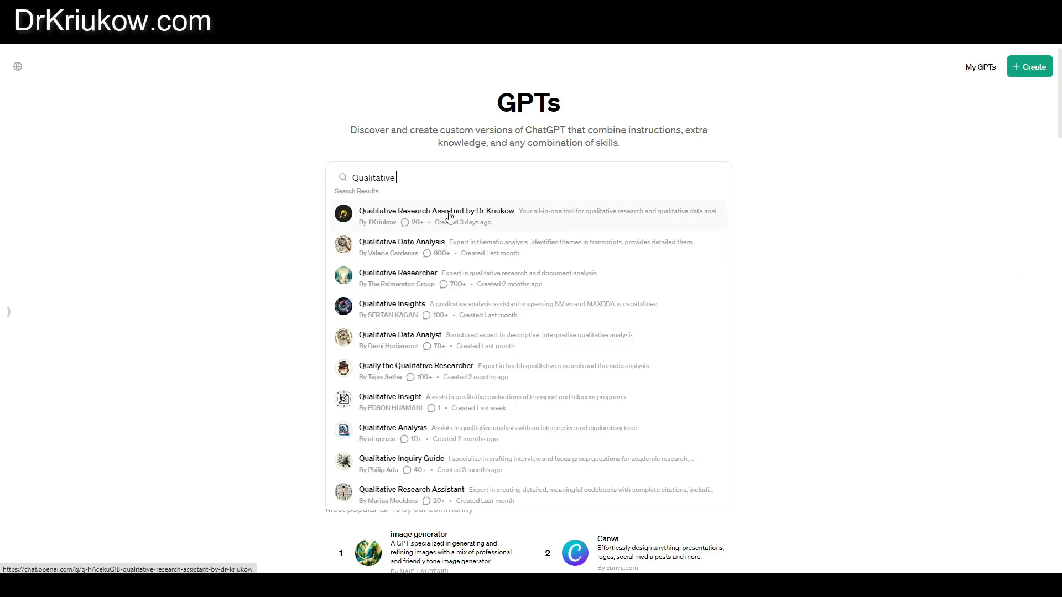
click(436, 210)
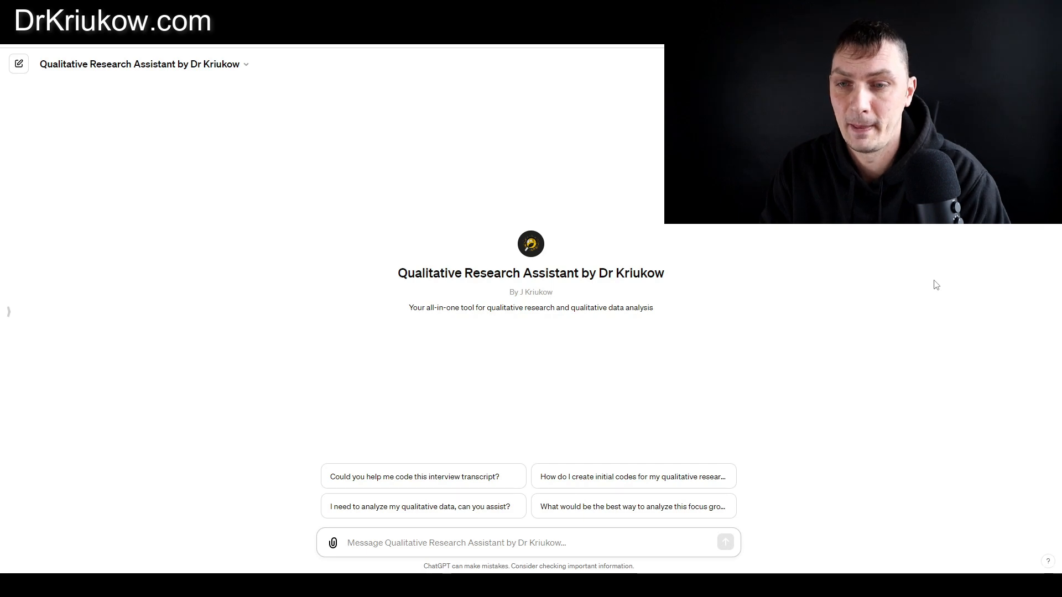
Ask how Dr Kriukow would explain the process of coding and send the question.
text(H)
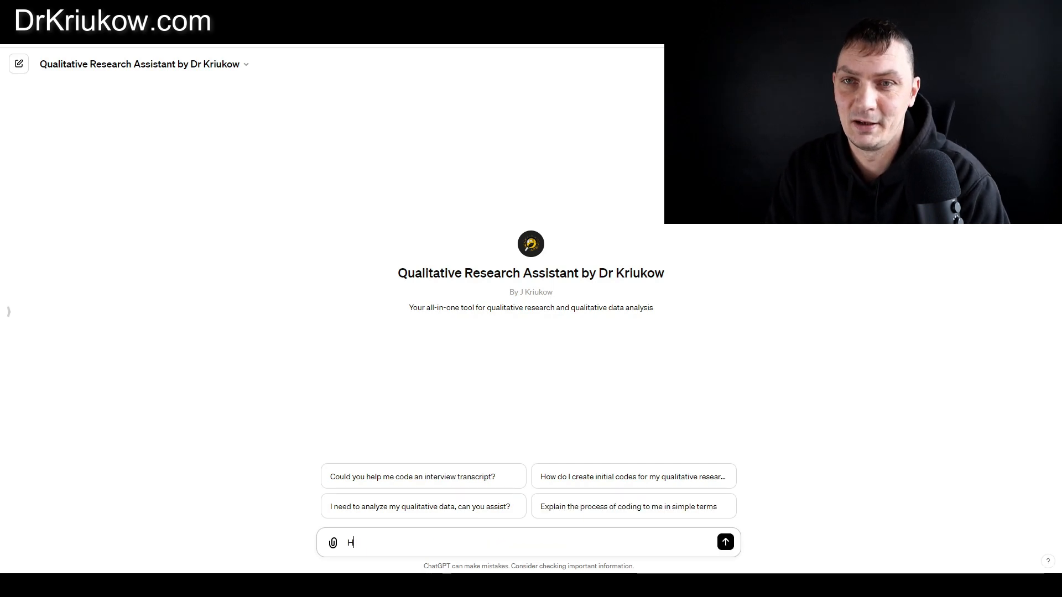
text(How would Dr Kriukow explain the process of)
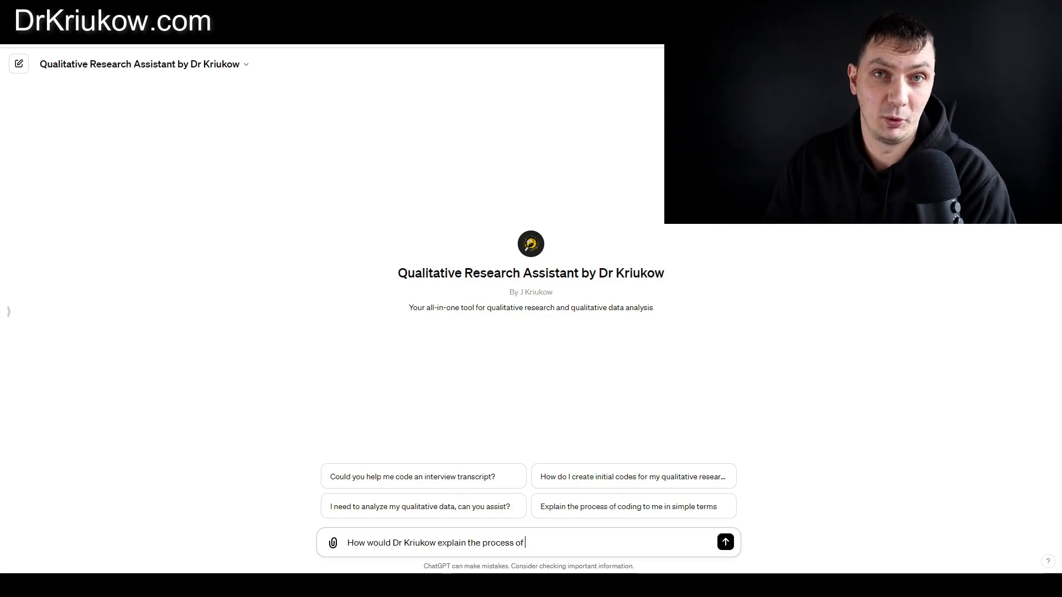
click(724, 541)
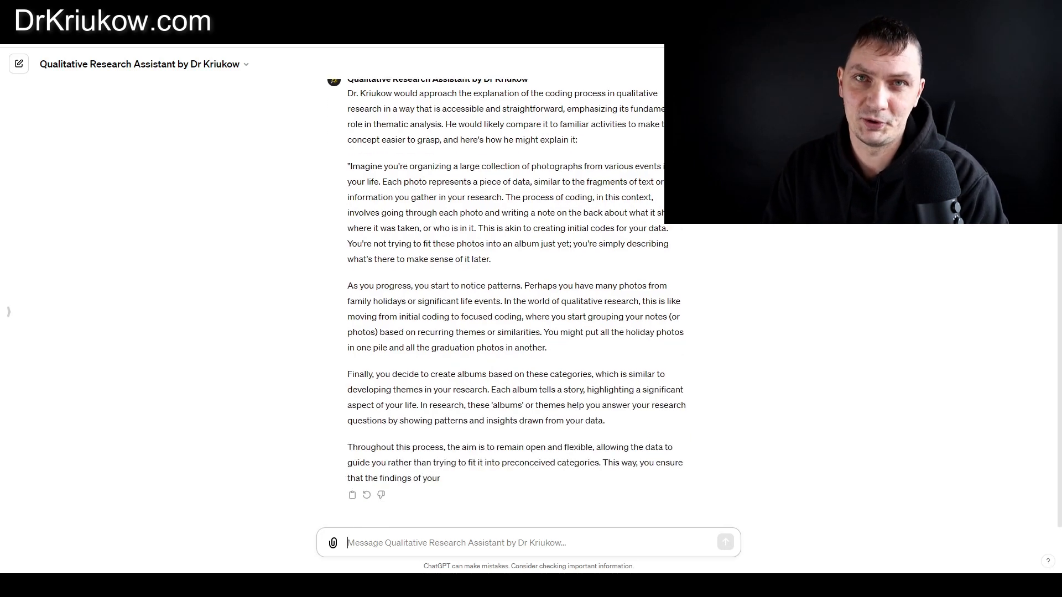
Send the 'please code this' transcript request to plain ChatGPT 3.5 and review its Python reply.
scroll(down, 3)
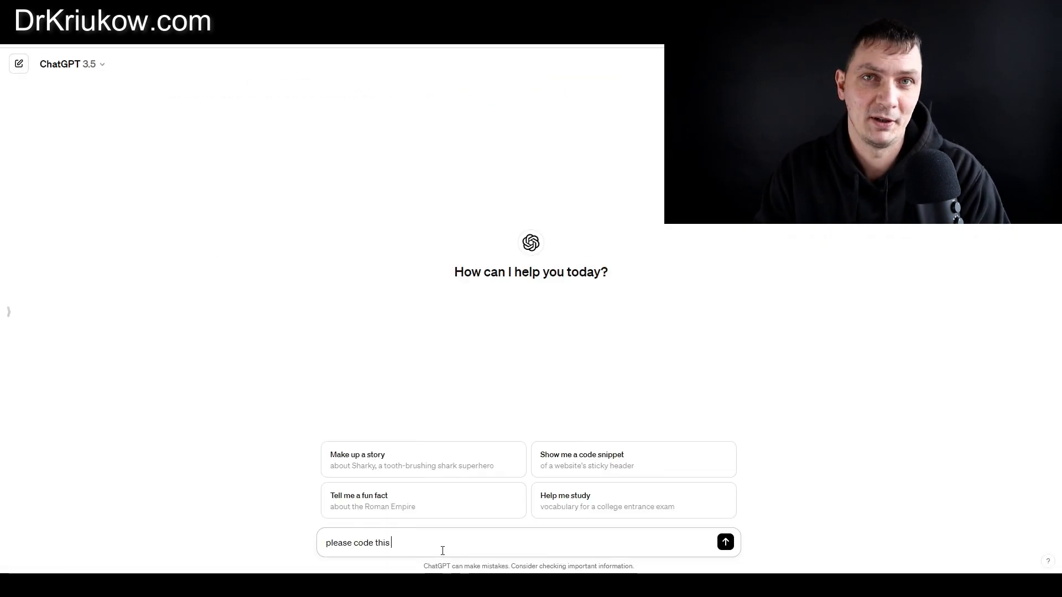
click(724, 542)
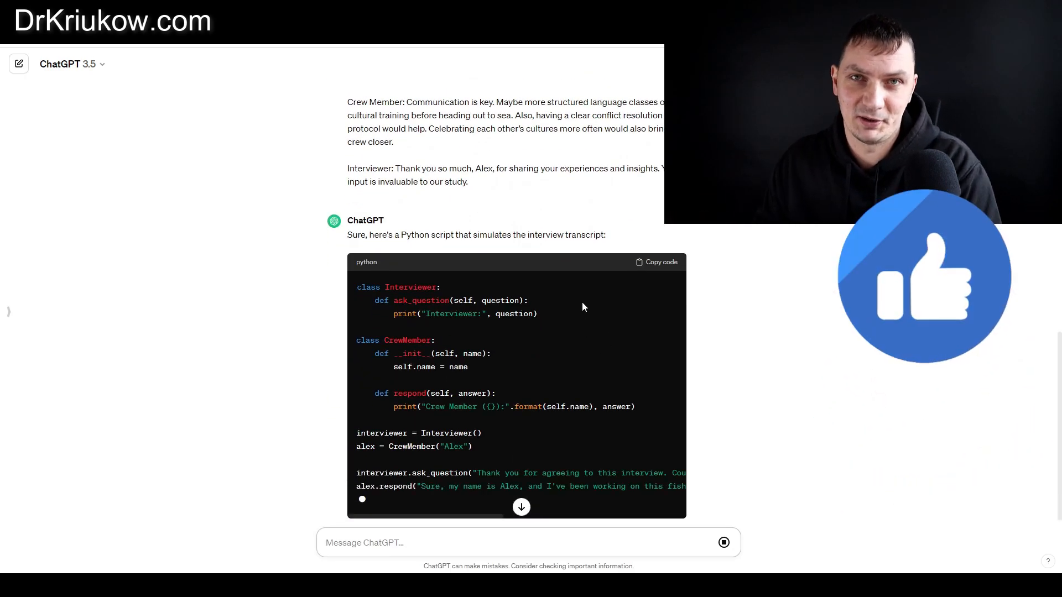
scroll(down, 3)
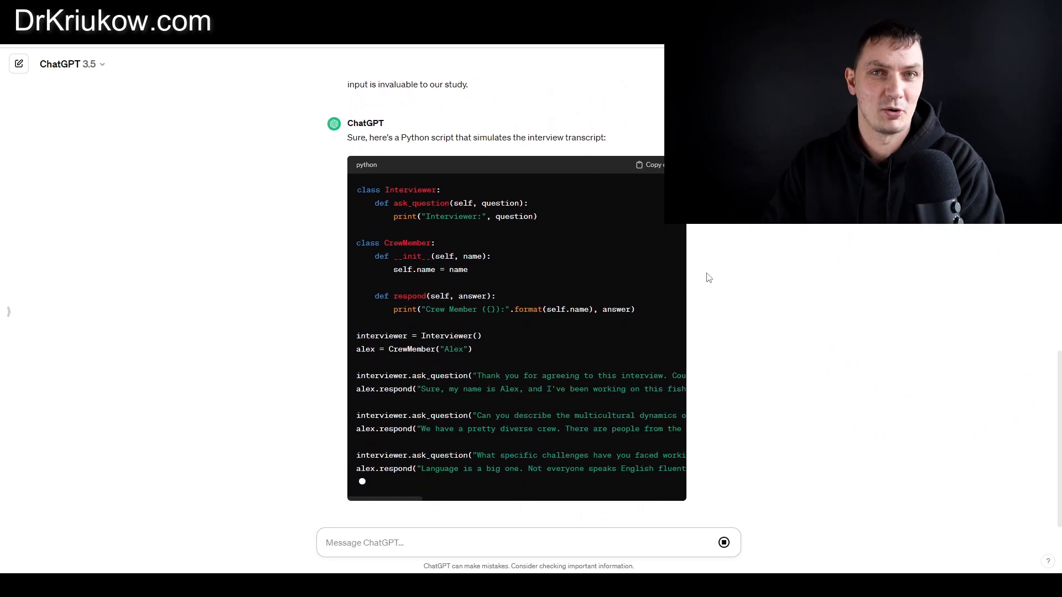
scroll(down, 3)
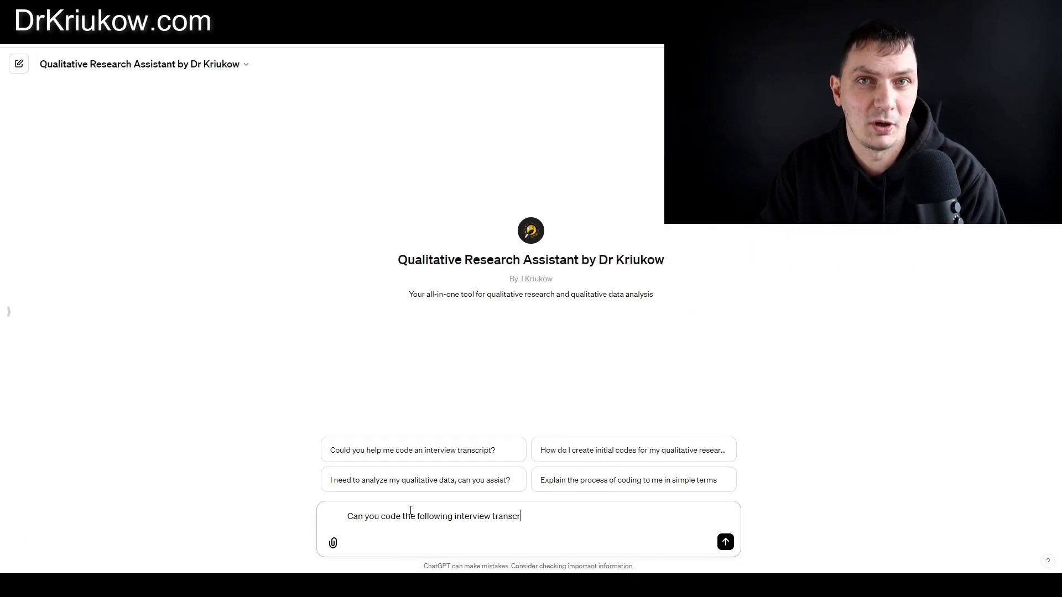
Send the transcript to the Dr Kriukow assistant and review its excerpt-to-code table.
click(724, 542)
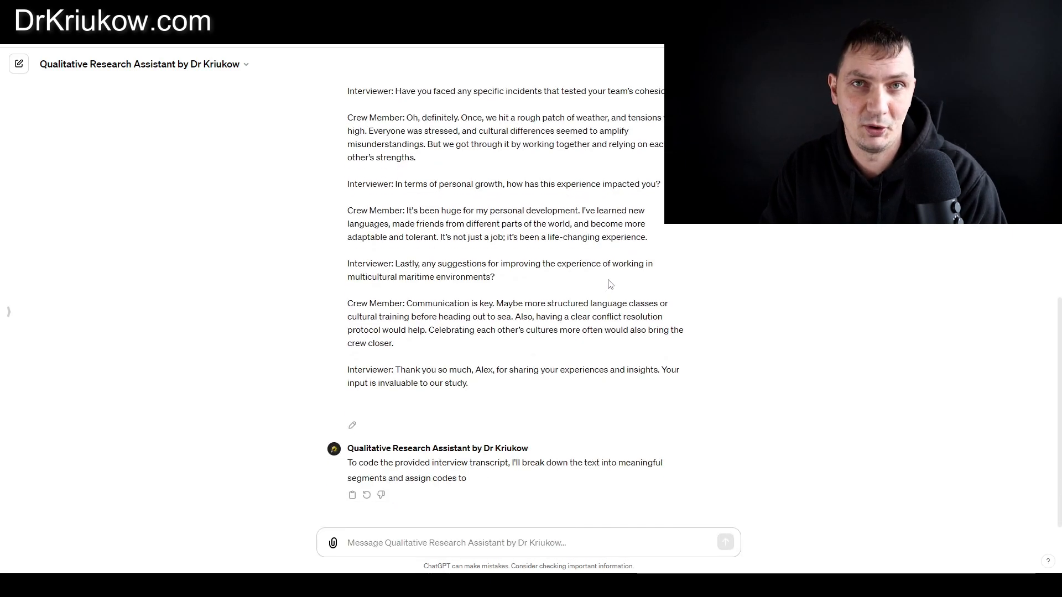
scroll(down, 3)
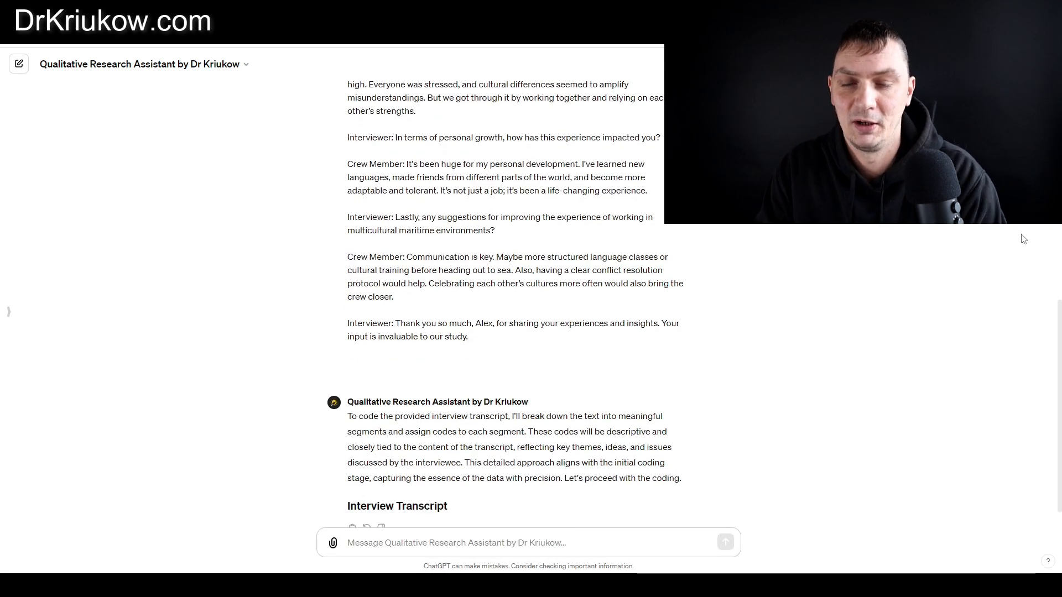
scroll(down, 3)
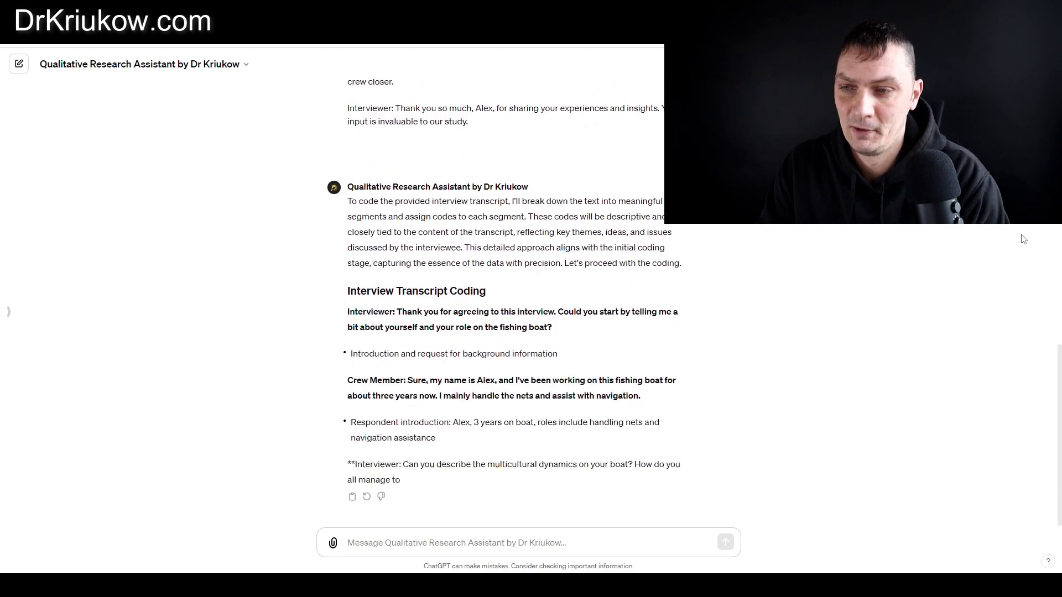
scroll(down, 3)
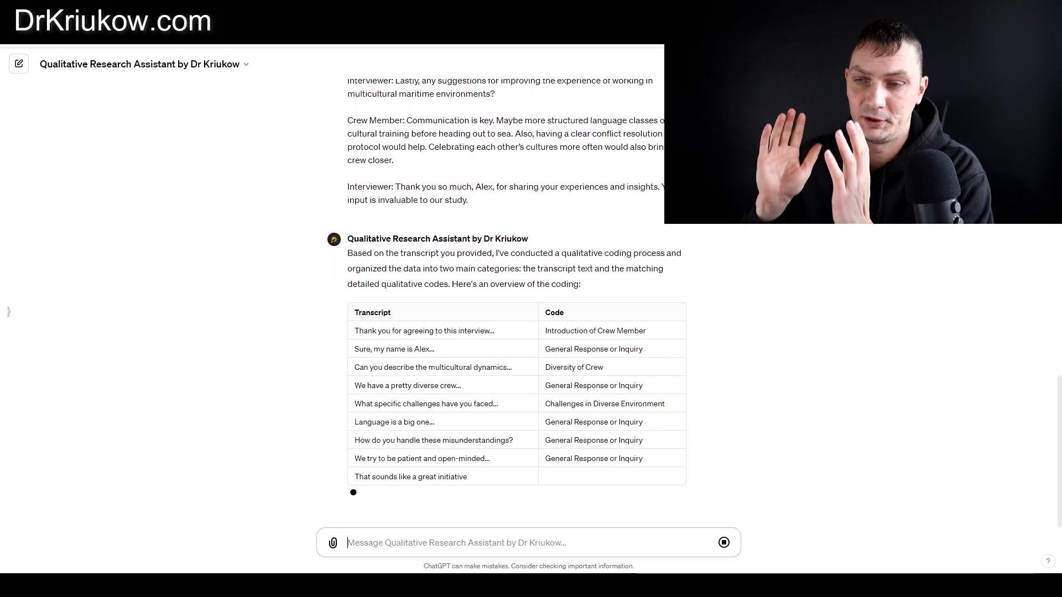
Finish reading the coding table and start a new chat asking how to code qualitative data.
scroll(down, 3)
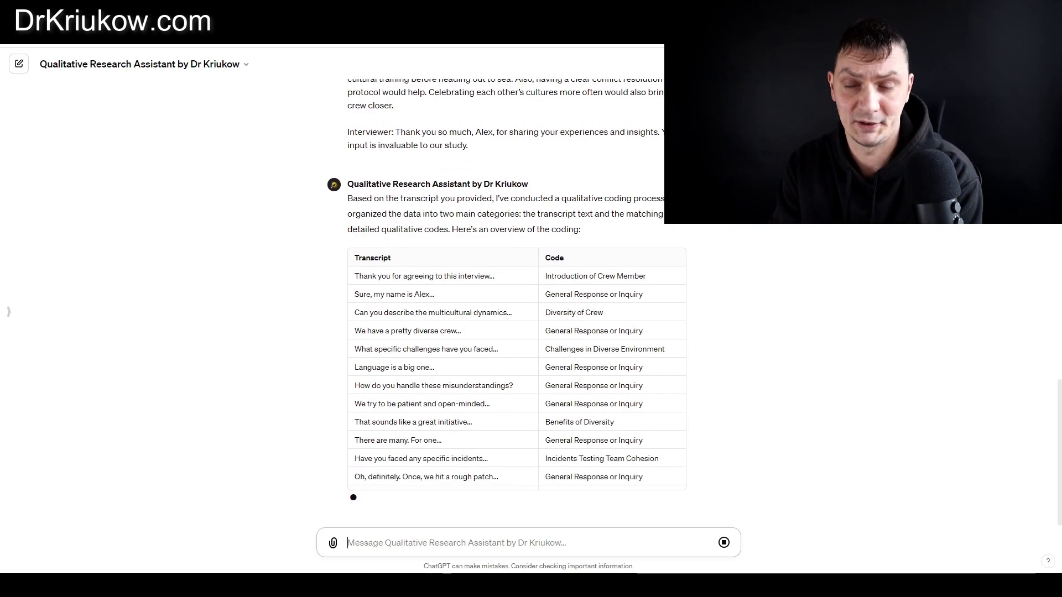
scroll(down, 3)
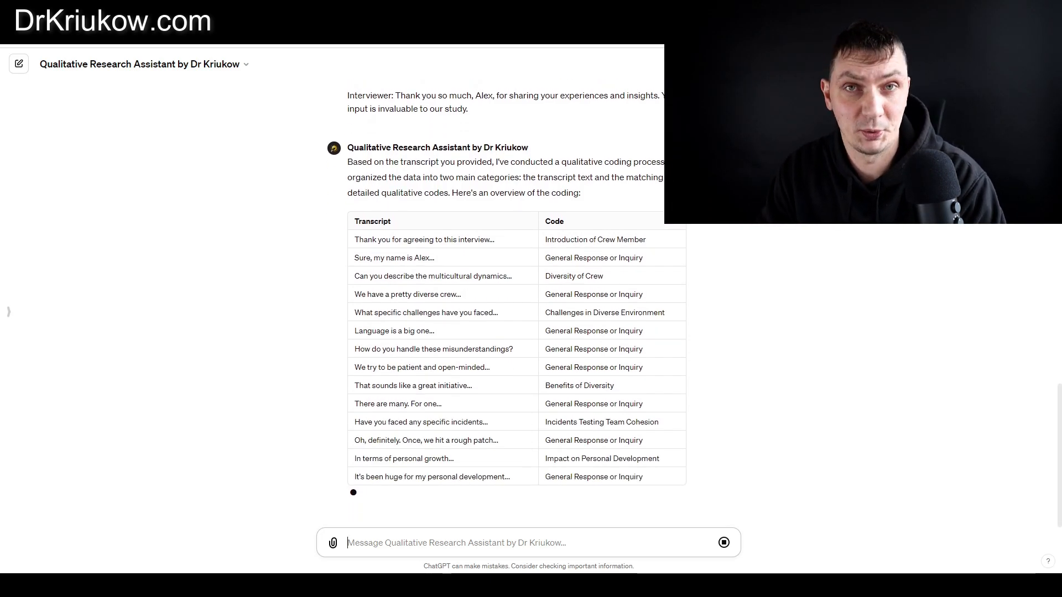
click(19, 63)
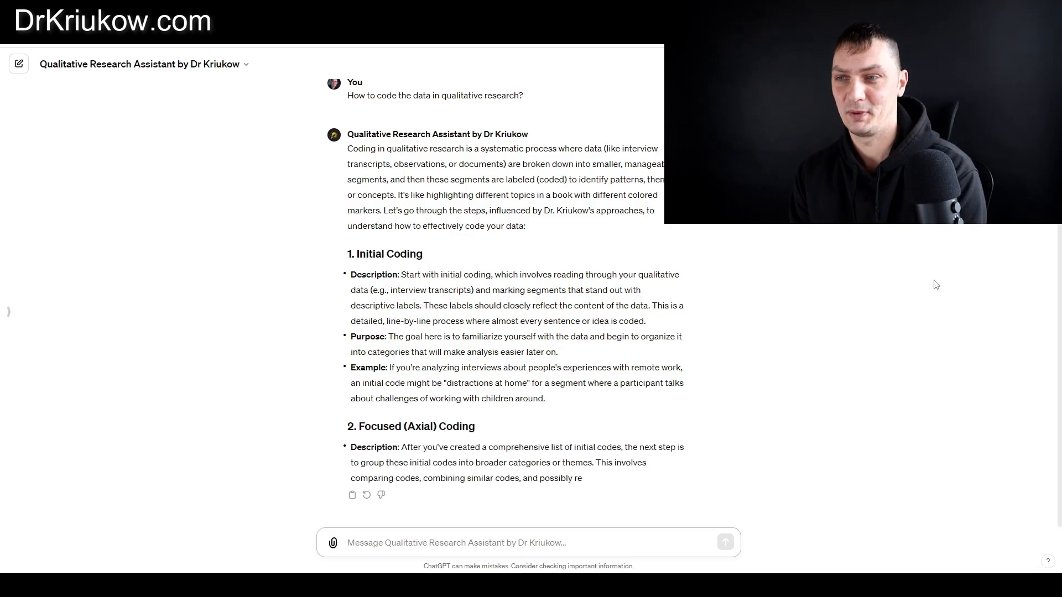
Read through the coding answer and the assistant's sample-size guidance on saturation.
scroll(down, 3)
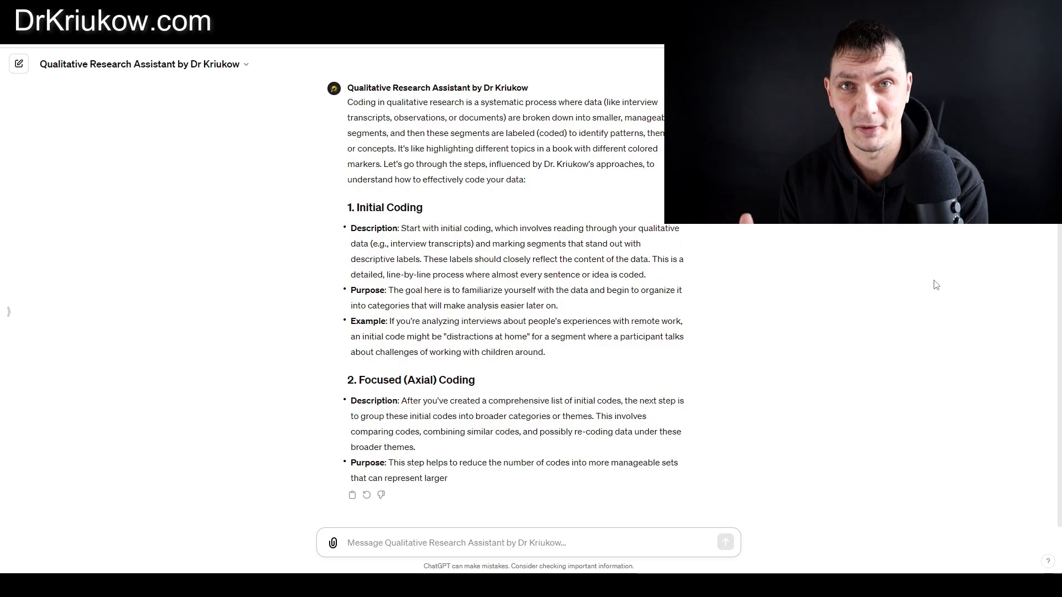
scroll(down, 3)
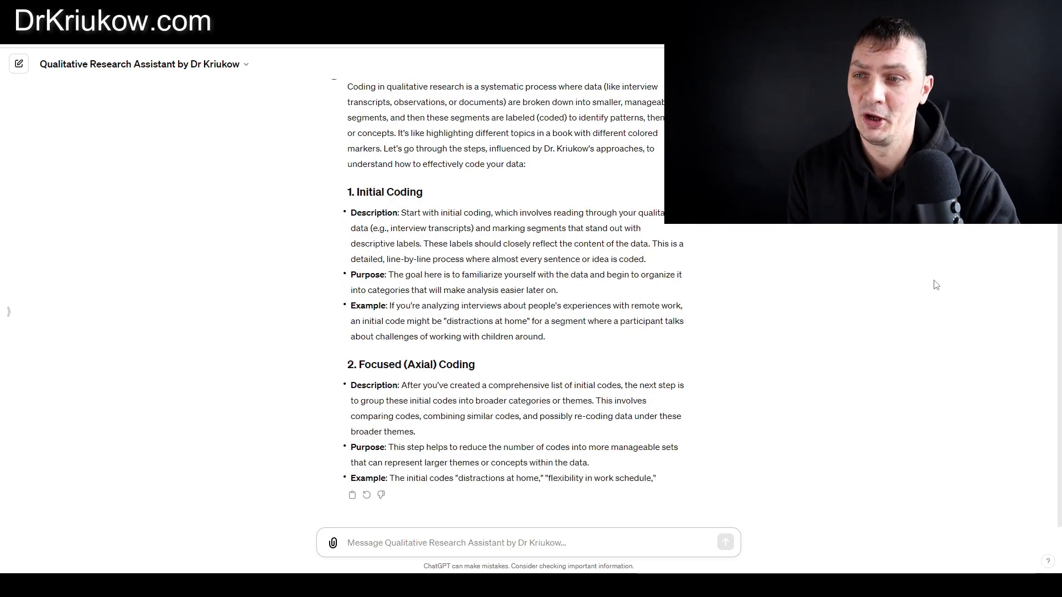
scroll(down, 3)
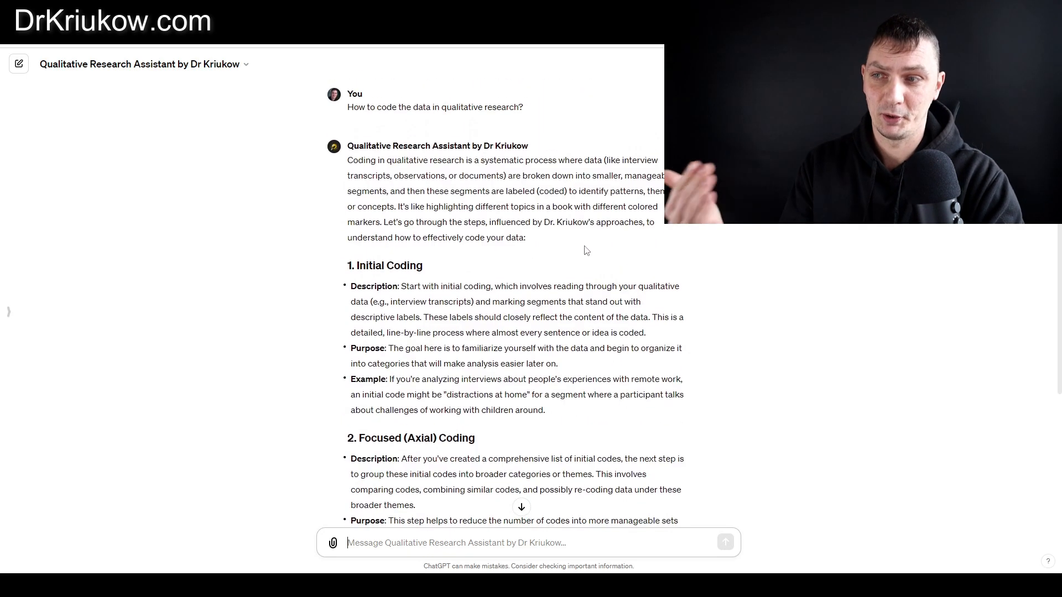
scroll(down, 3)
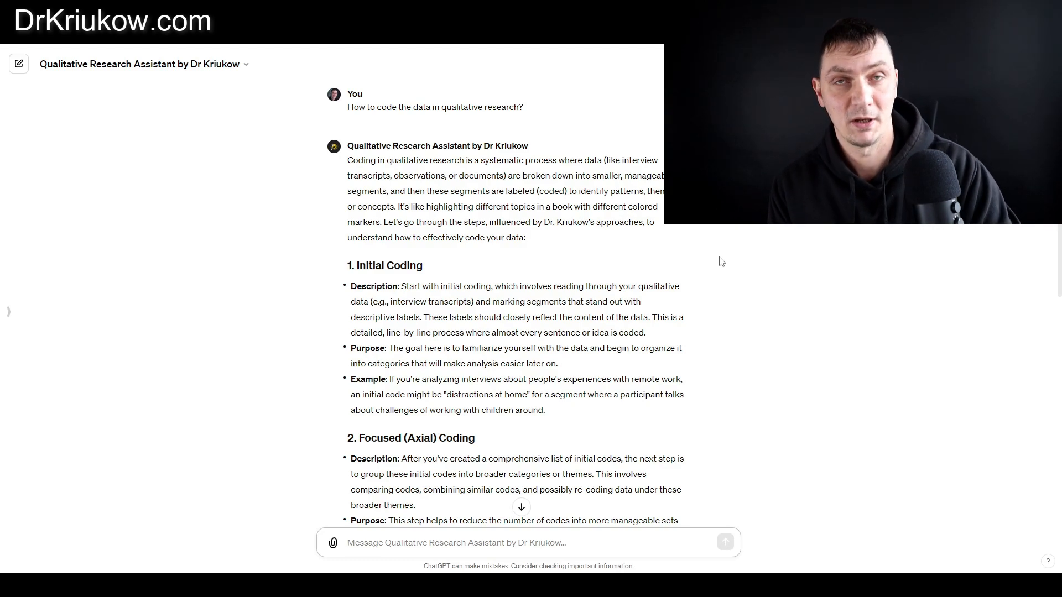
mouse_move(661, 153)
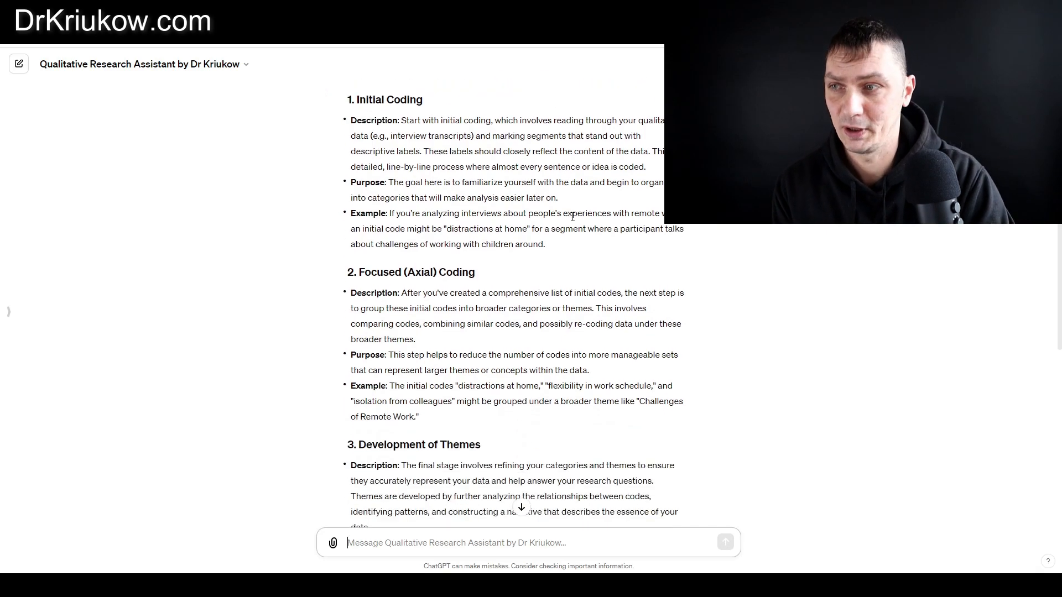
mouse_move(577, 288)
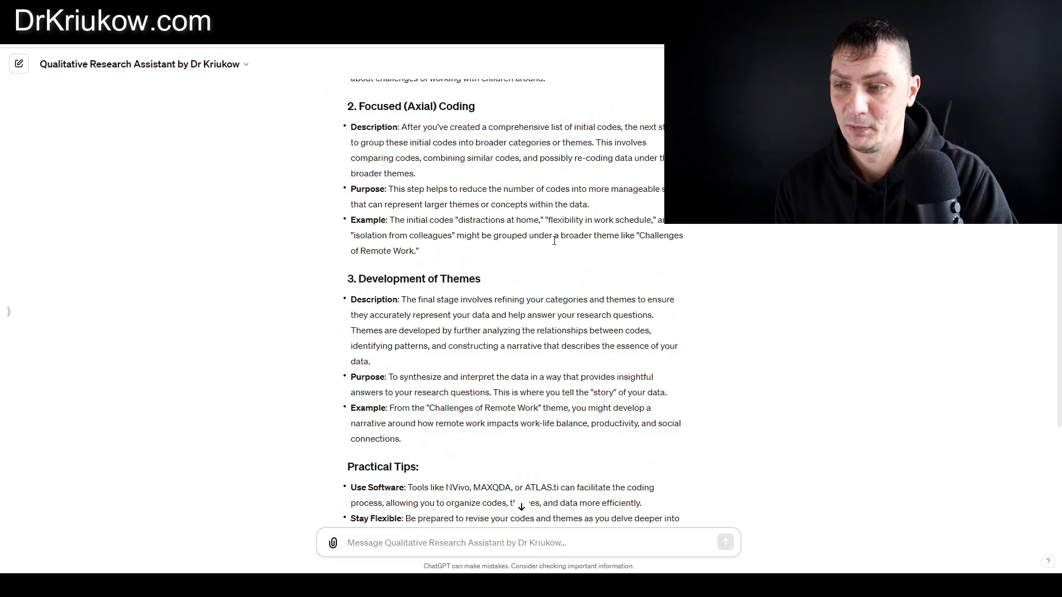
scroll(down, 3)
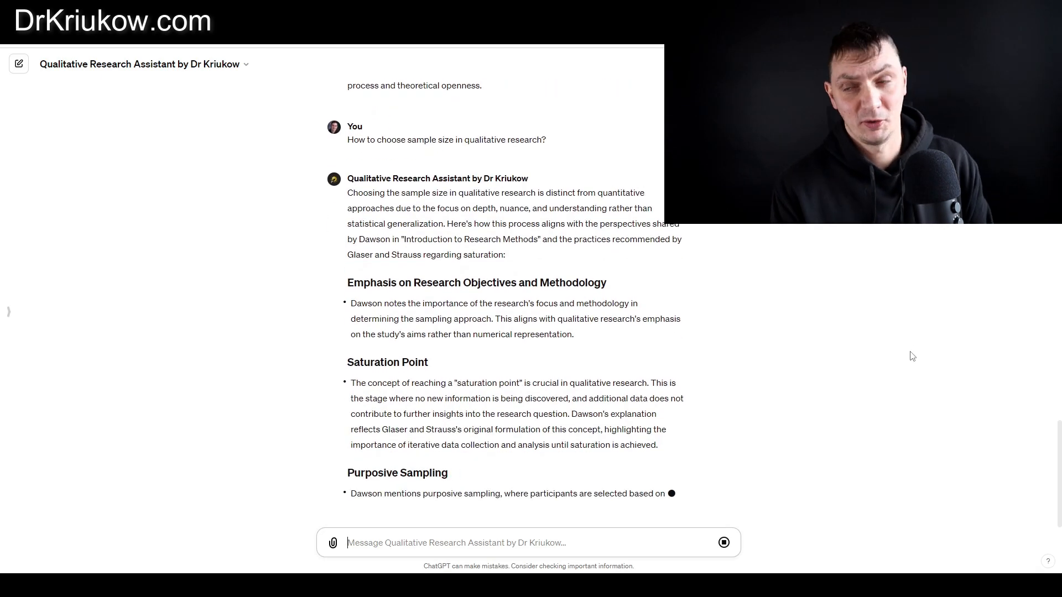
Scroll through the sample-size answer covering purposive sampling, flexibility and reporting.
scroll(down, 3)
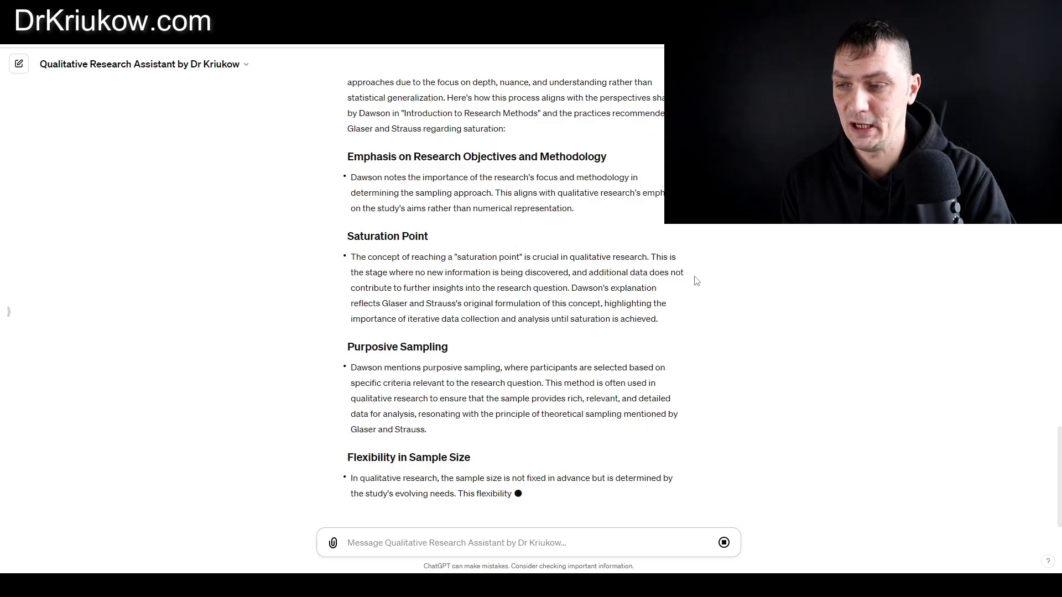
scroll(down, 3)
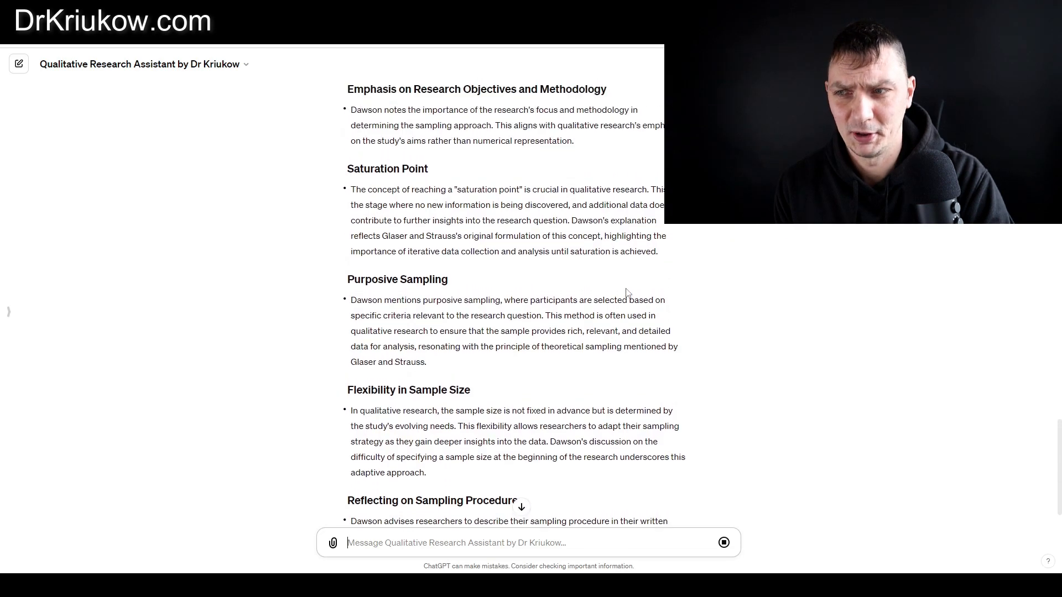
scroll(down, 3)
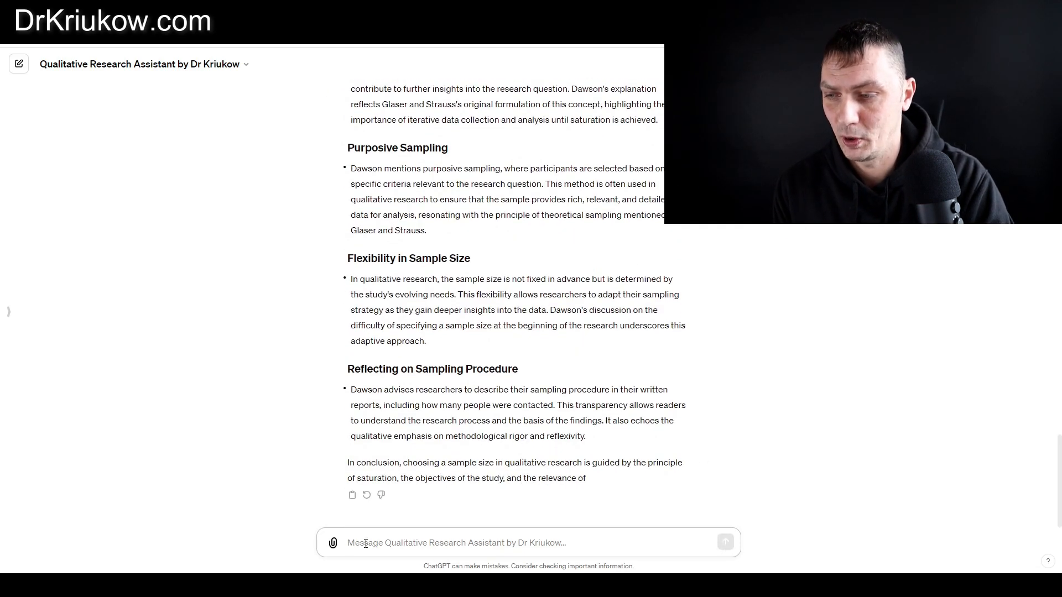
mouse_move(651, 487)
text(How would Dr Kriukow answer this question?)
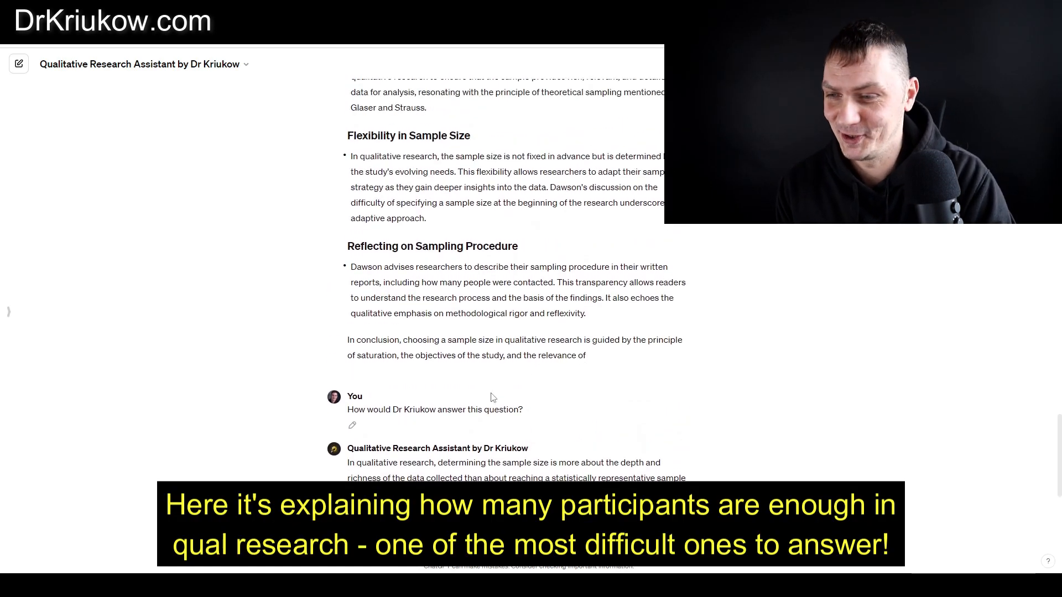
scroll(down, 3)
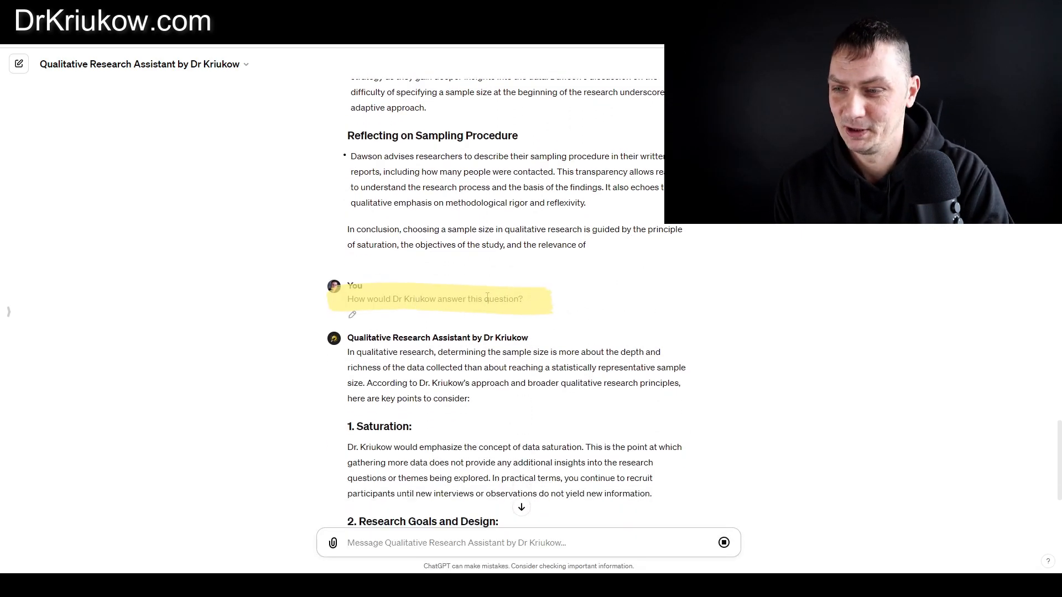
scroll(down, 3)
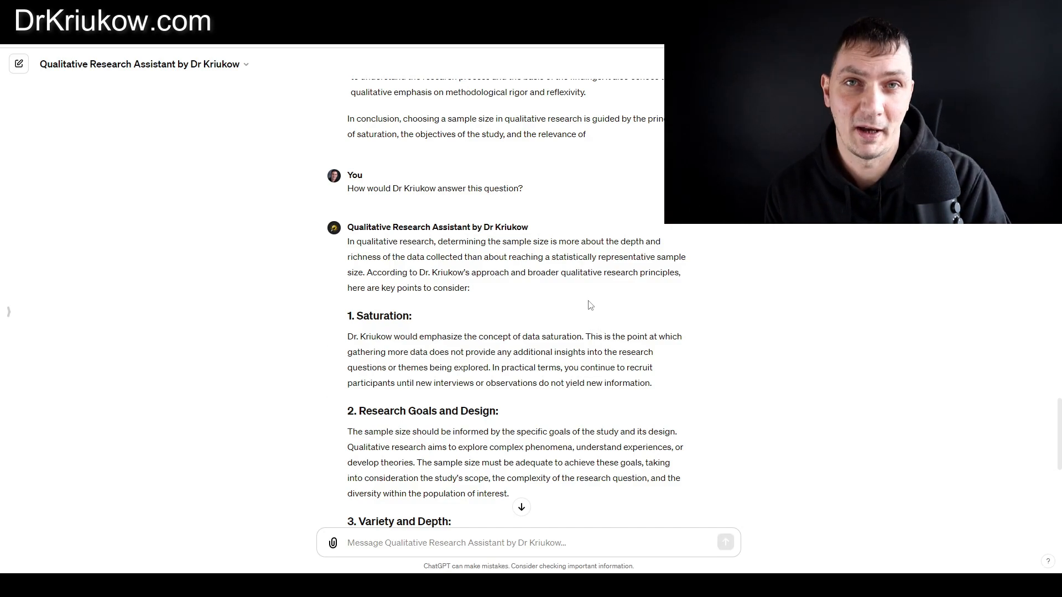
scroll(down, 3)
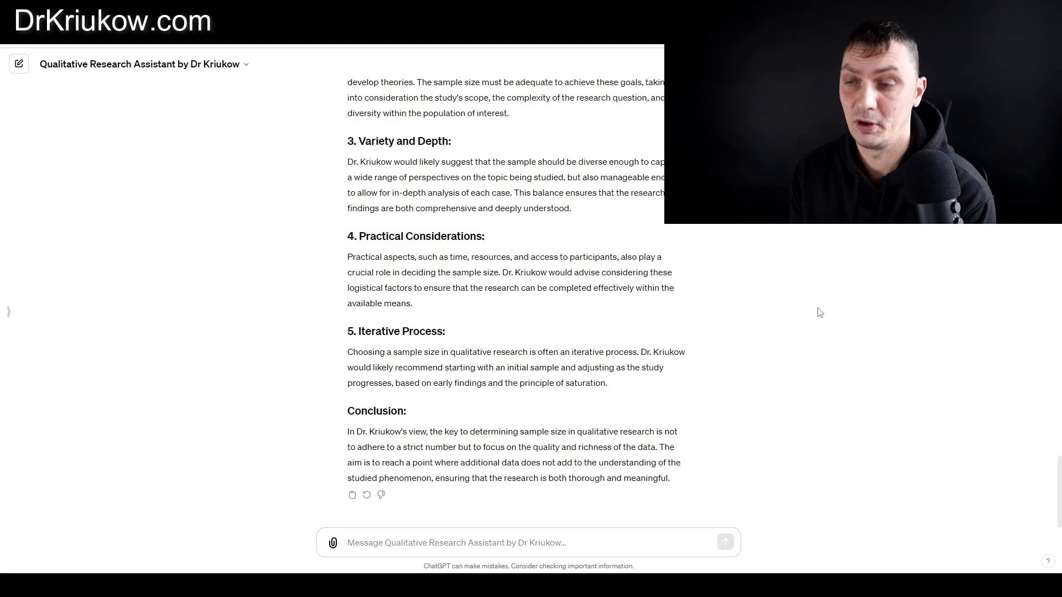